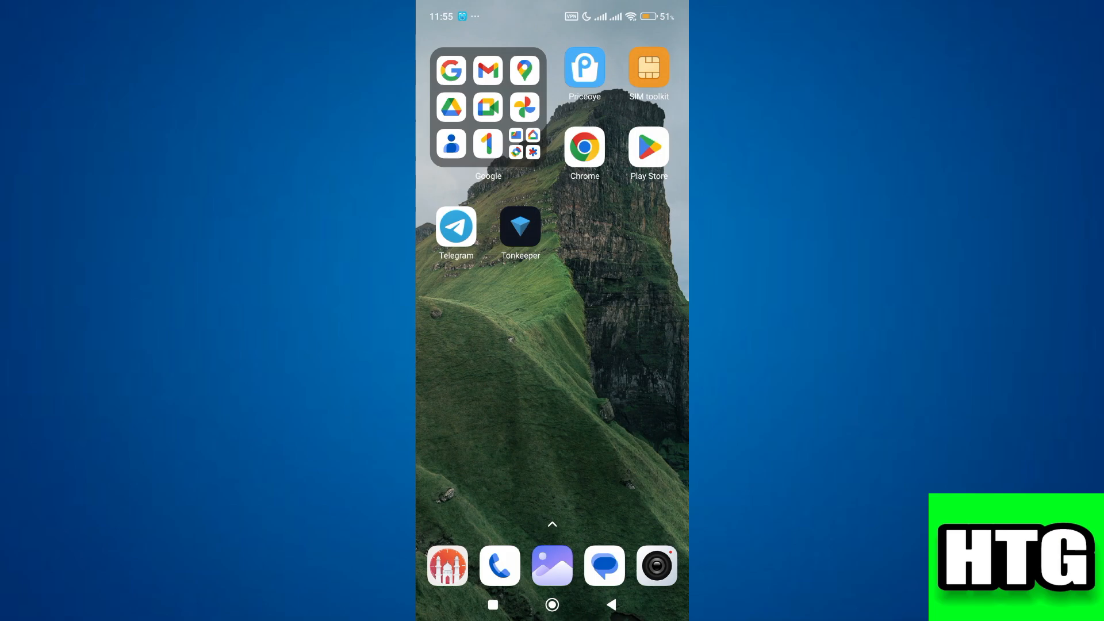
# Step: Launch Telegram, check the My Stars page showing a balance of 0, and return to settings
pyautogui.click(455, 226)
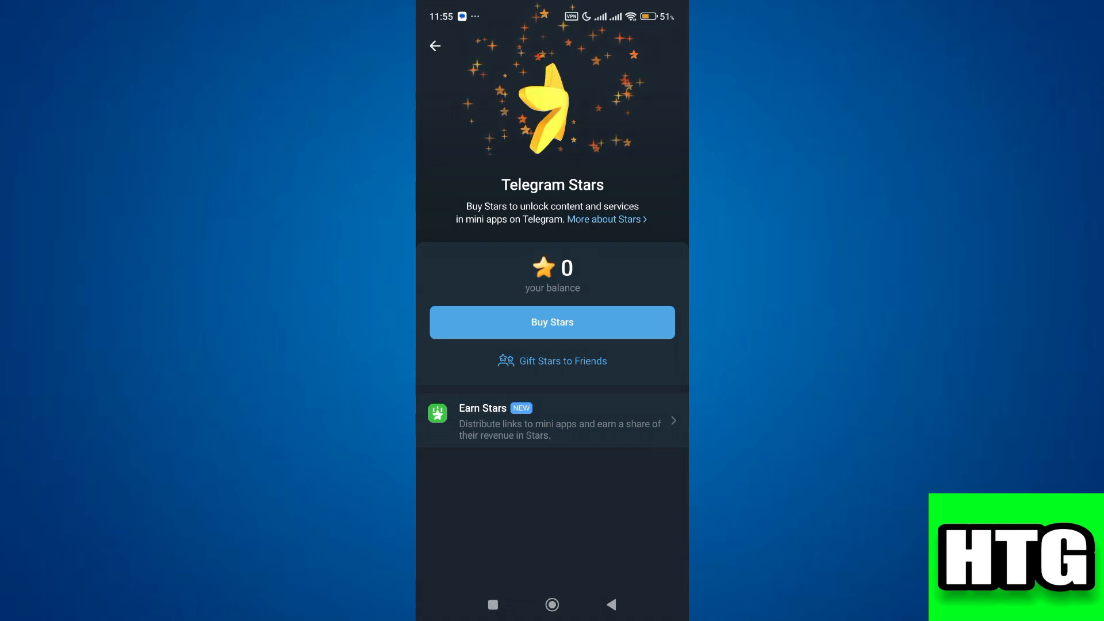
pyautogui.click(435, 45)
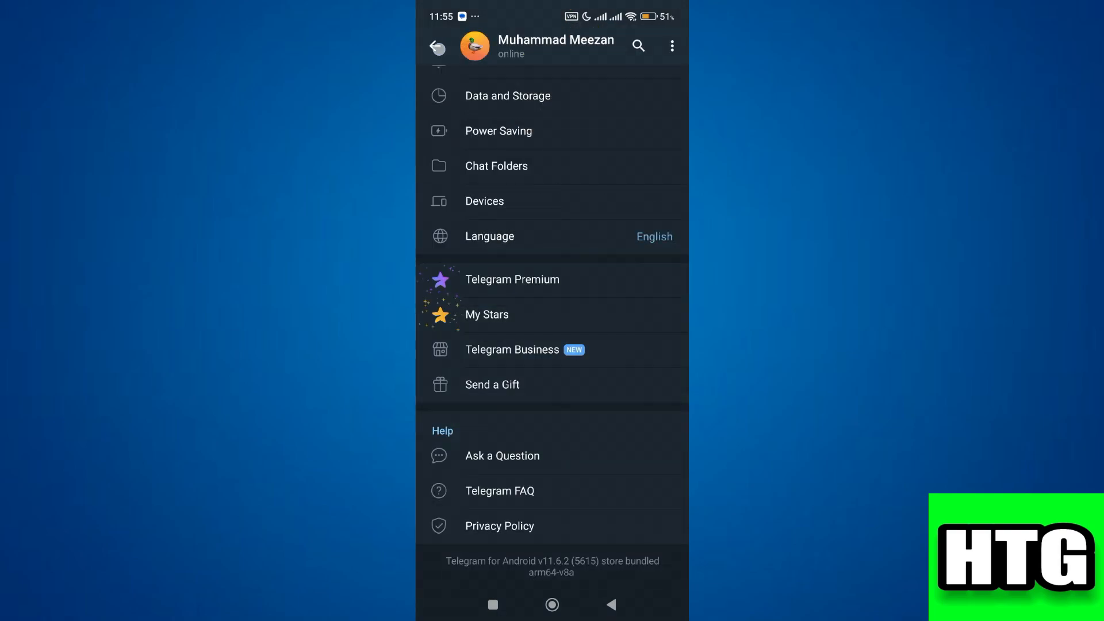
# Step: Search 'q', find the Quick bot and start it, getting its no-Stars-payment reply
pyautogui.click(637, 46)
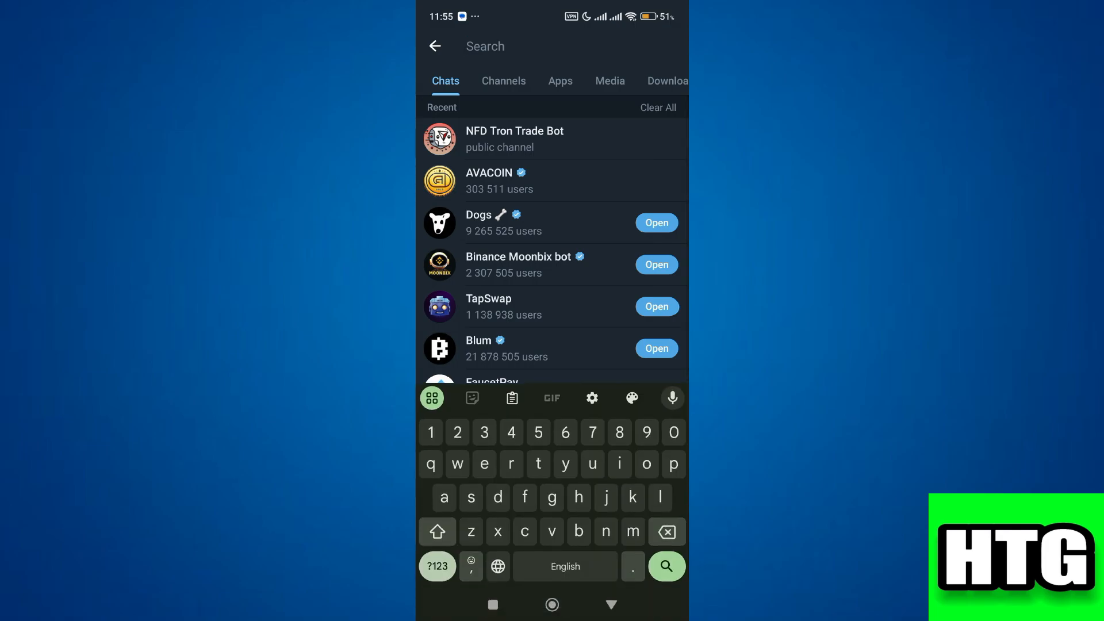
pyautogui.write('q')
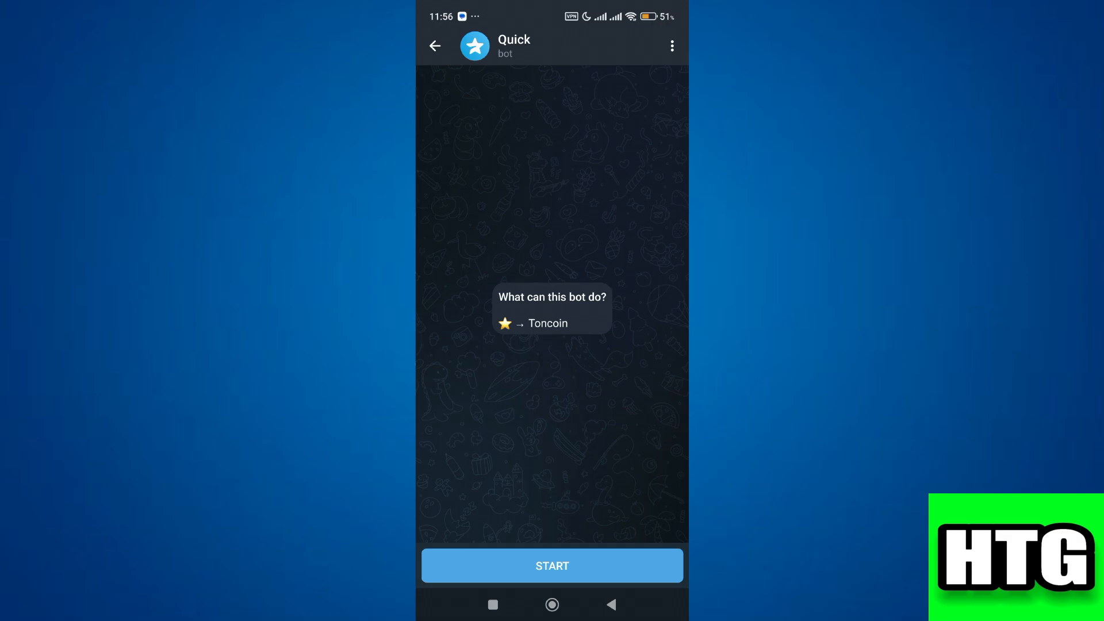
pyautogui.click(552, 566)
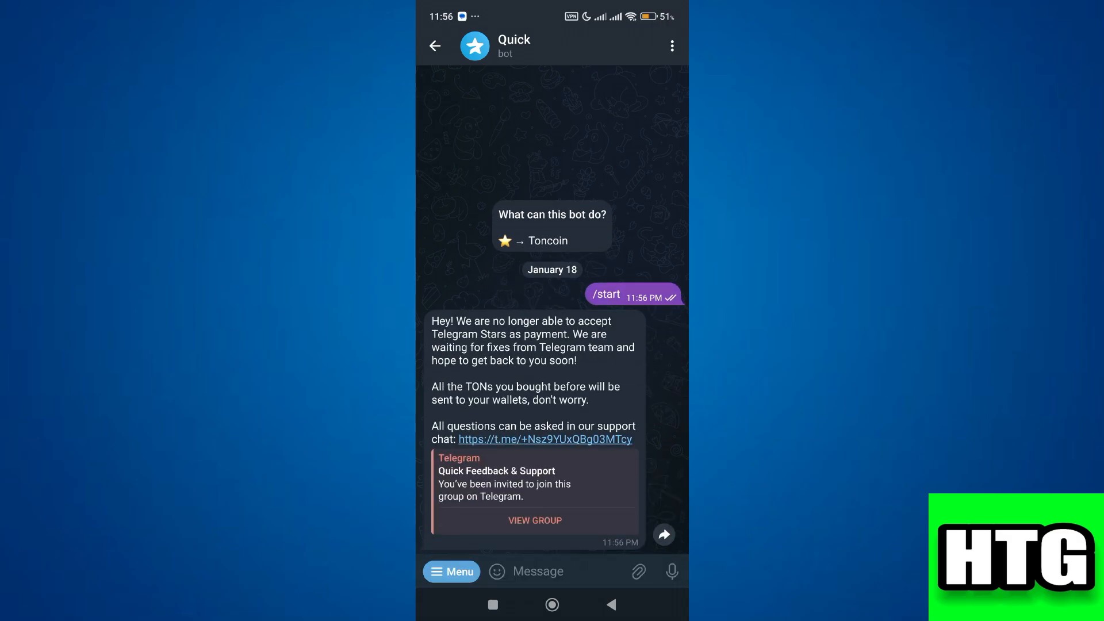